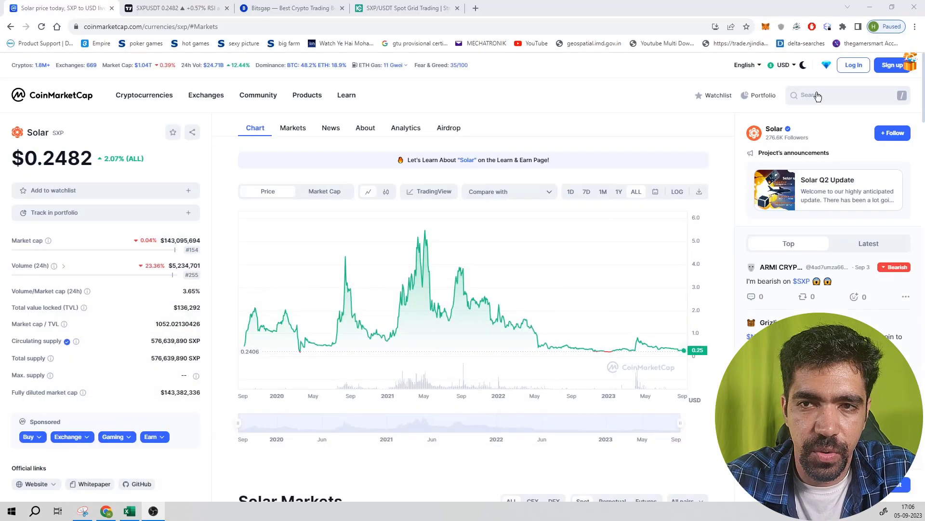
- Find Solar (SXP) and switch its chart to one-day market cap
type("SOLAR")
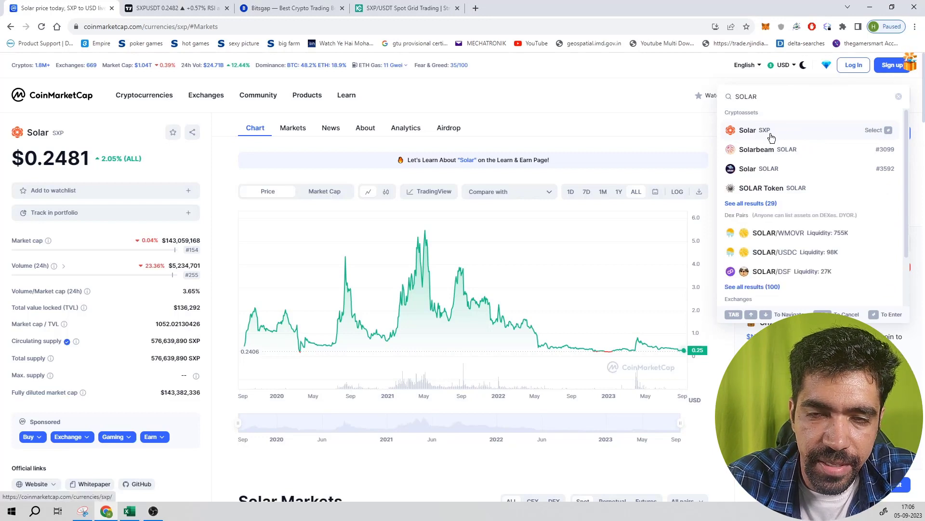
mouse_move(296, 170)
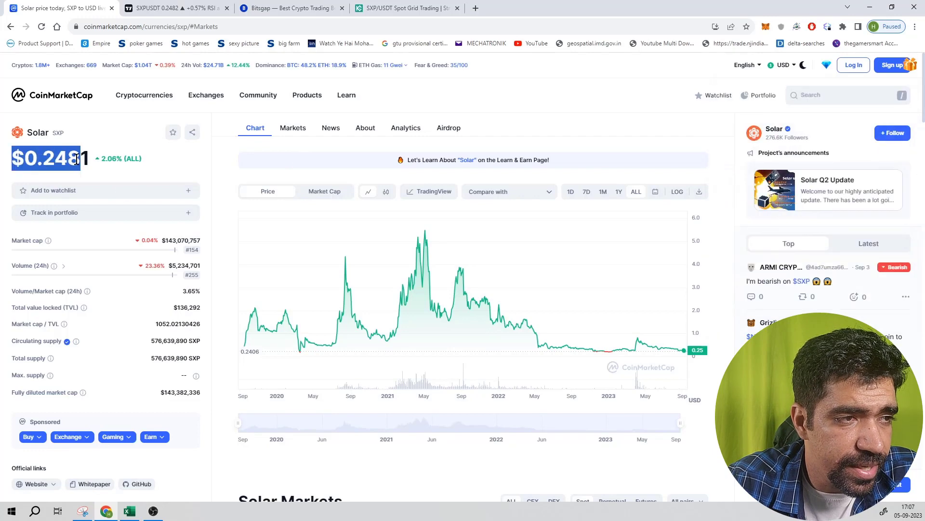
left_click(324, 190)
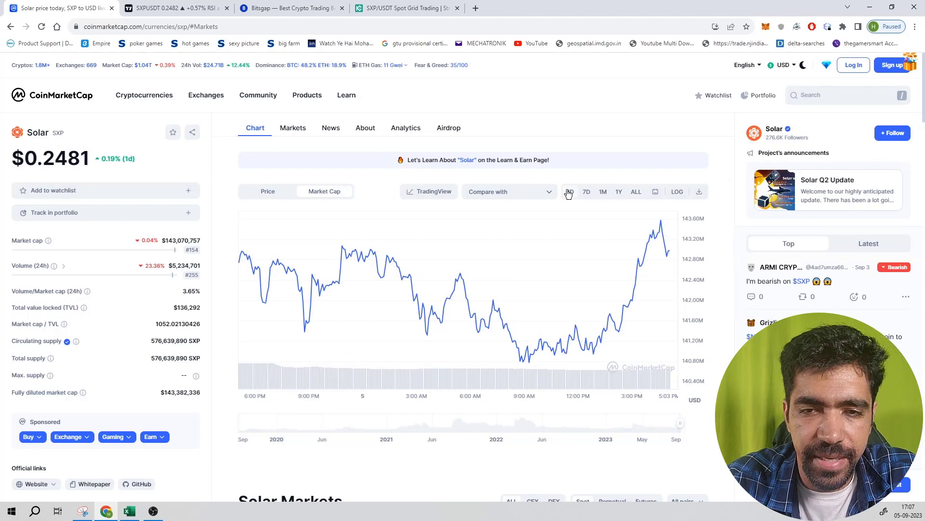
mouse_move(671, 244)
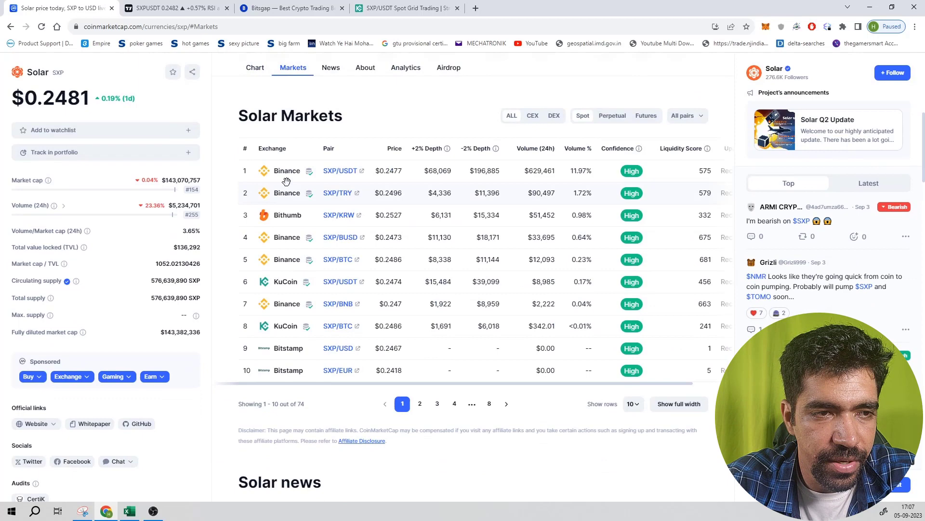
mouse_move(302, 359)
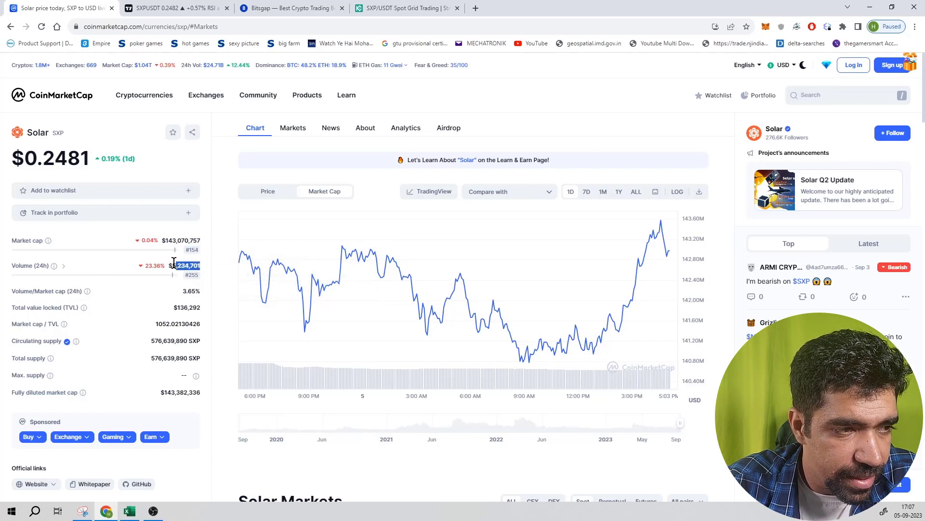
mouse_move(191, 249)
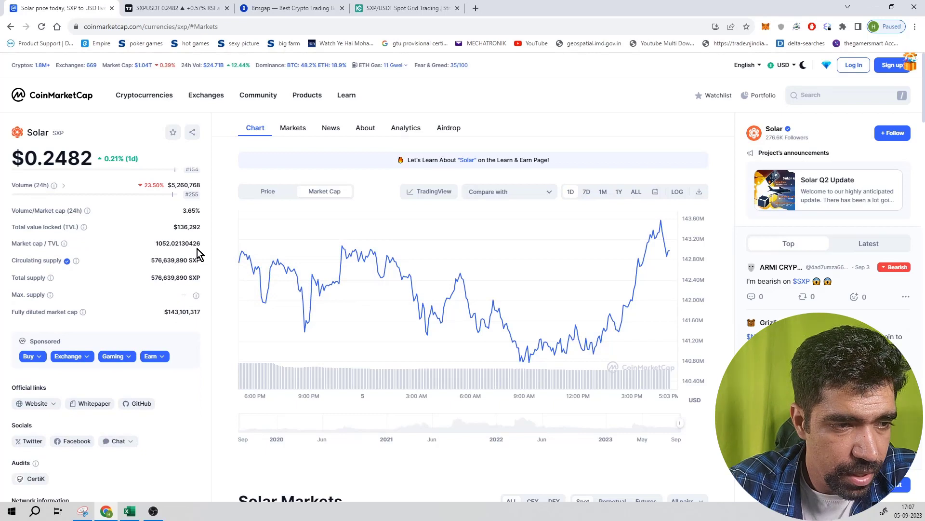
mouse_move(196, 295)
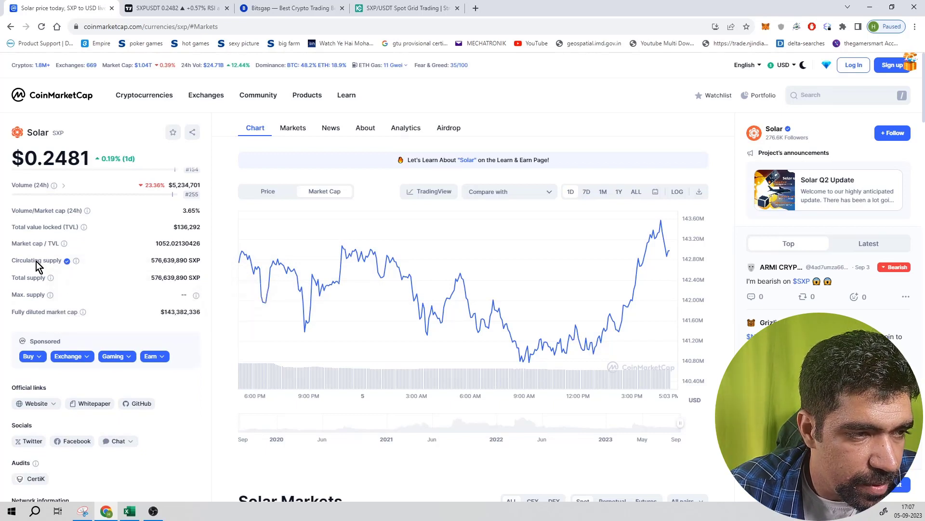
- Highlight Solar's total supply figure before returning the chart to one-day price
double_click(19, 278)
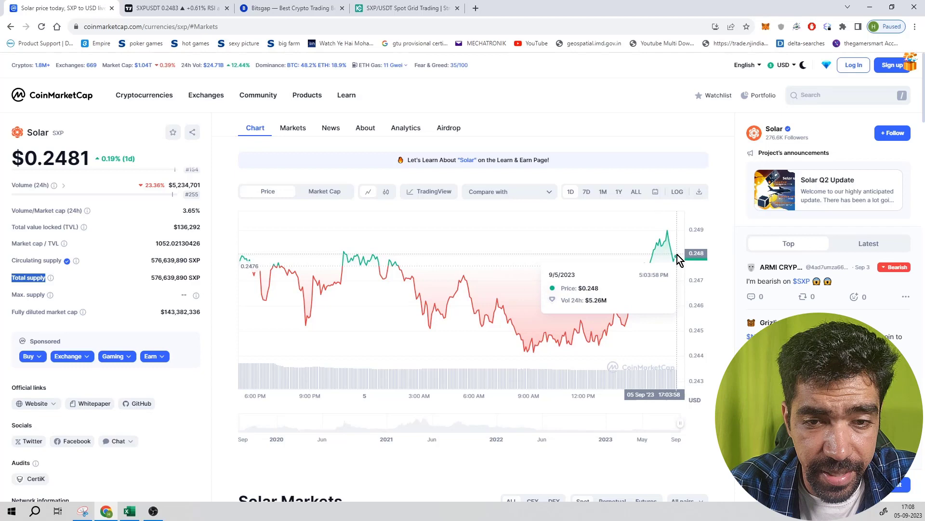
- Show Solar's all-time price history, peaking near $5.05 in May 2021
left_click(636, 190)
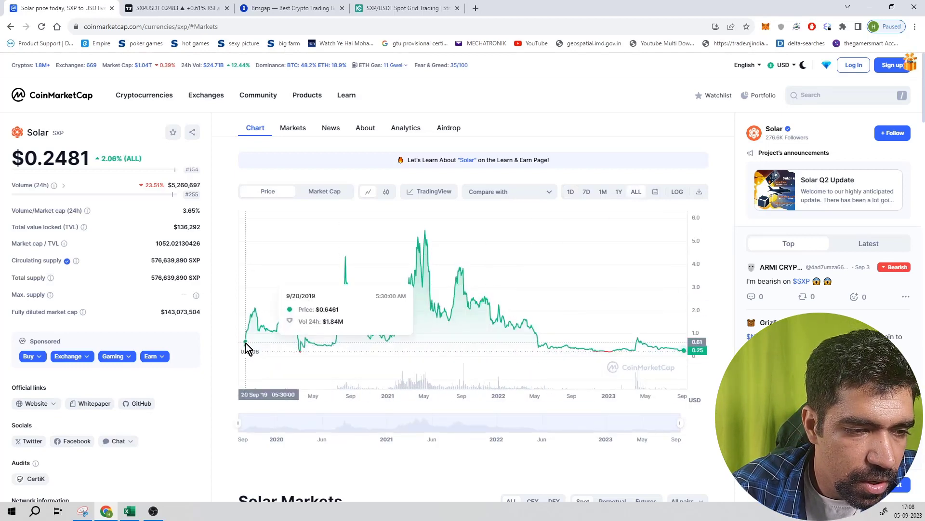
mouse_move(256, 326)
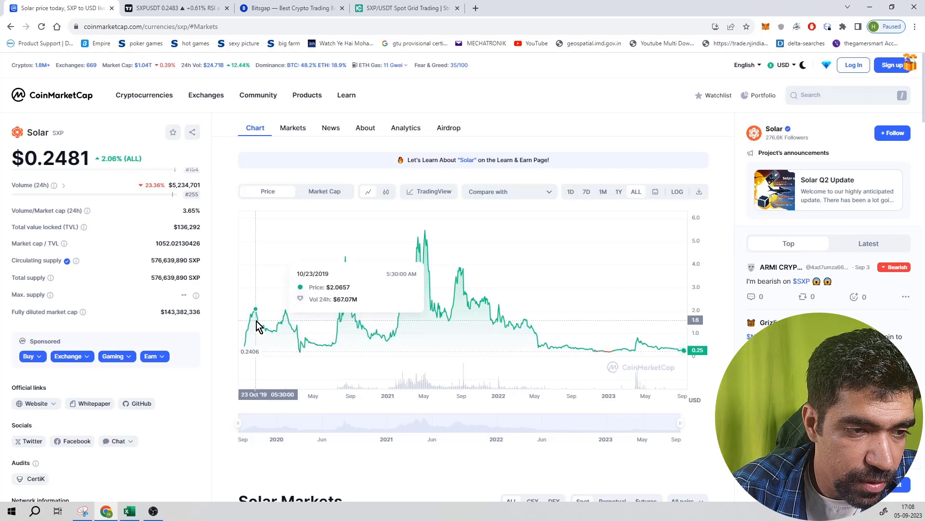
mouse_move(322, 352)
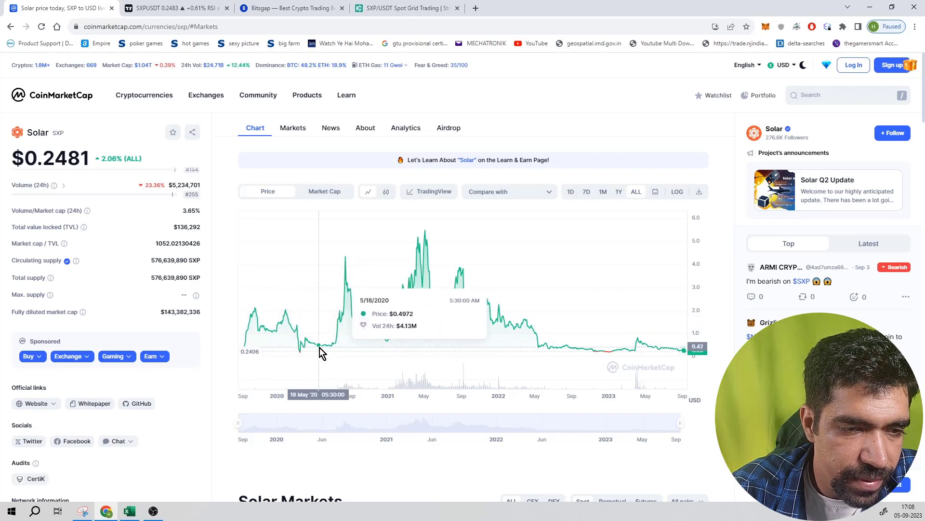
mouse_move(346, 263)
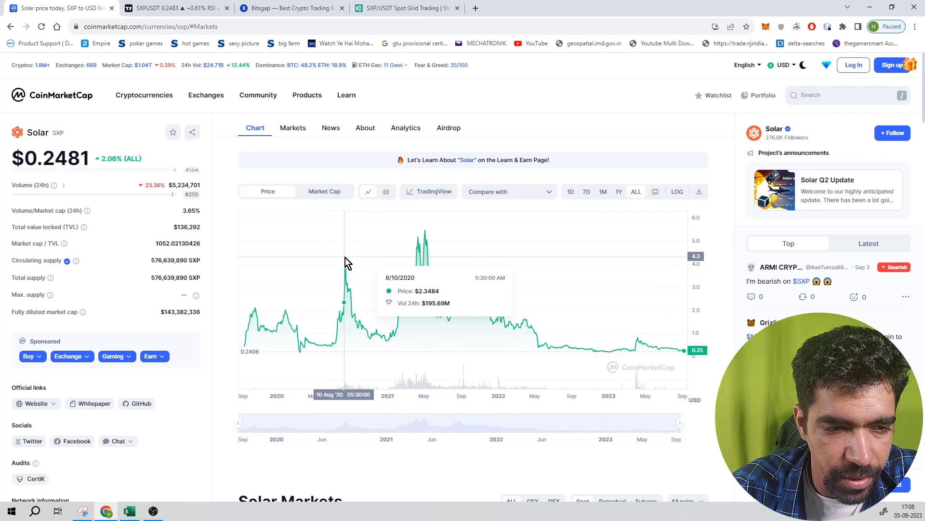
mouse_move(390, 332)
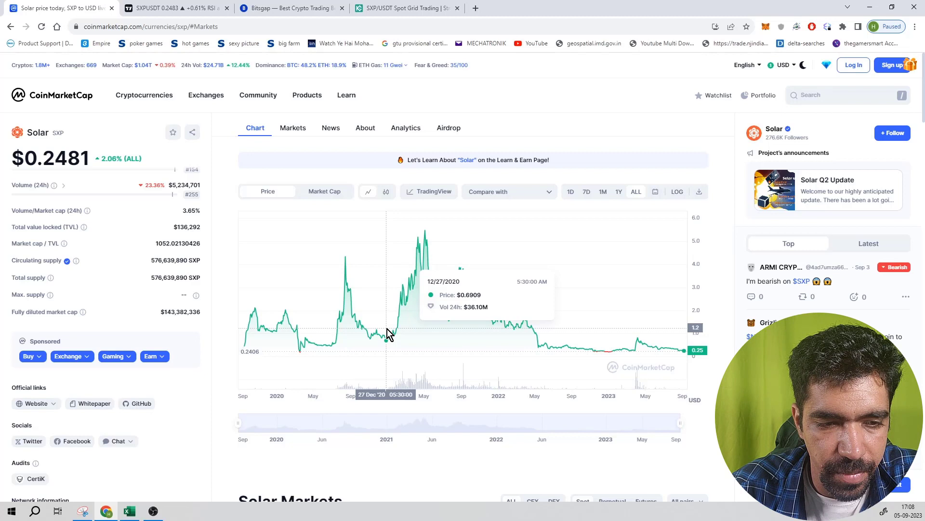
mouse_move(427, 239)
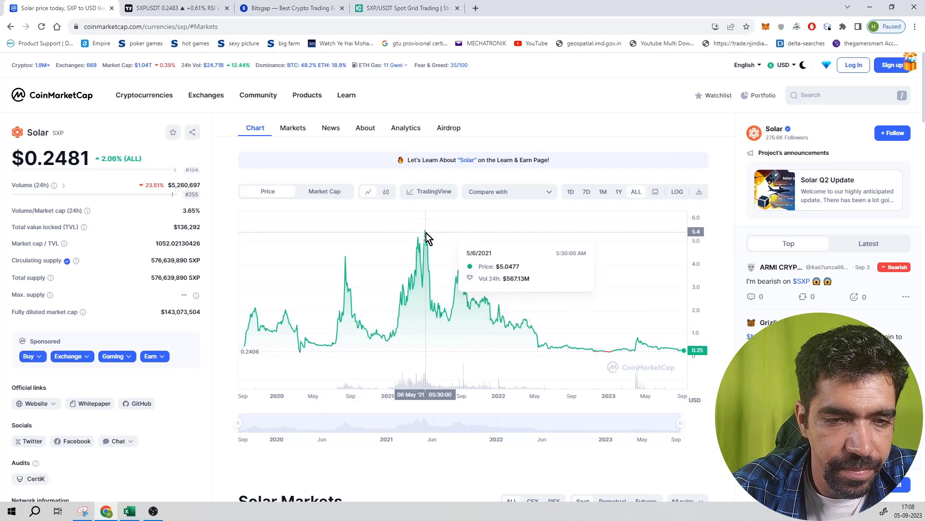
mouse_move(626, 294)
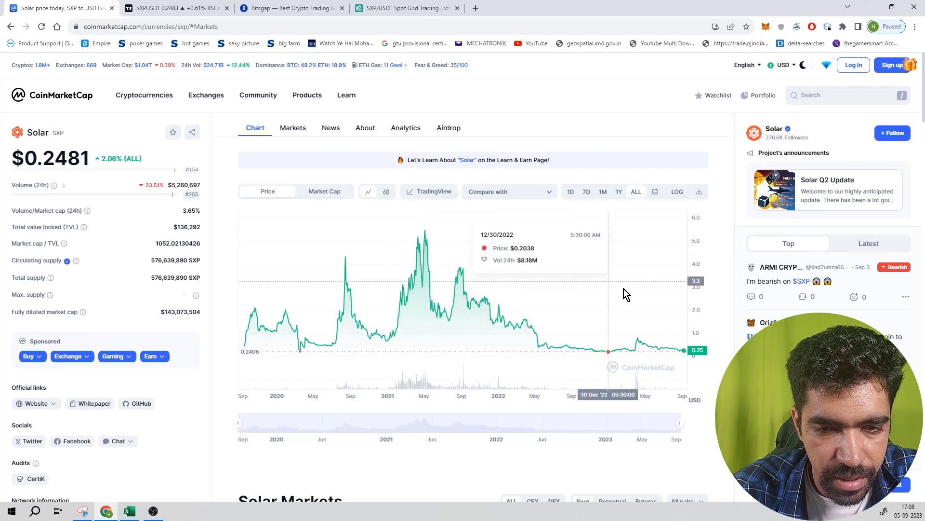
mouse_move(680, 309)
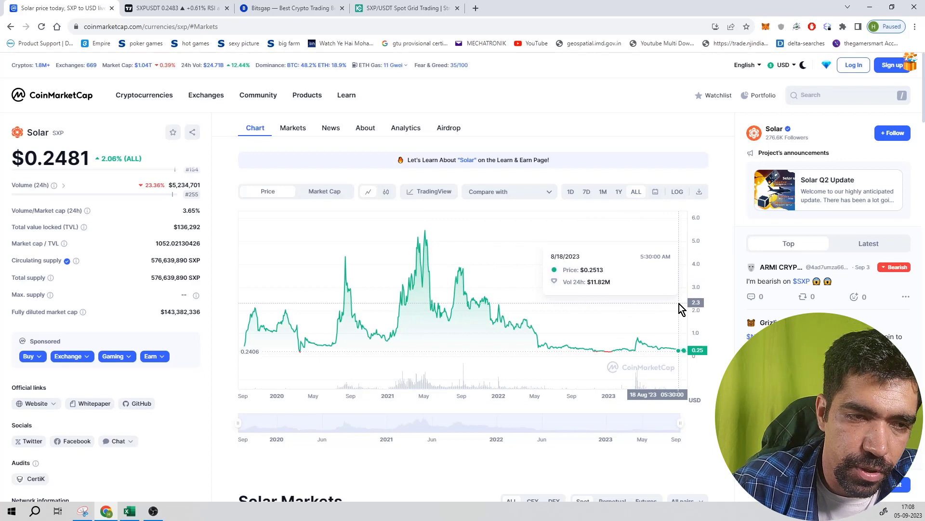
mouse_move(545, 344)
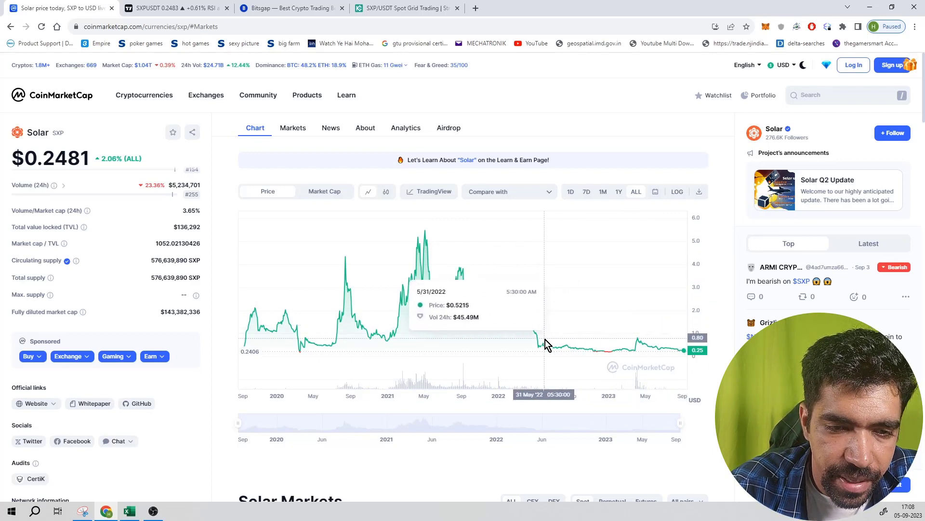
mouse_move(588, 354)
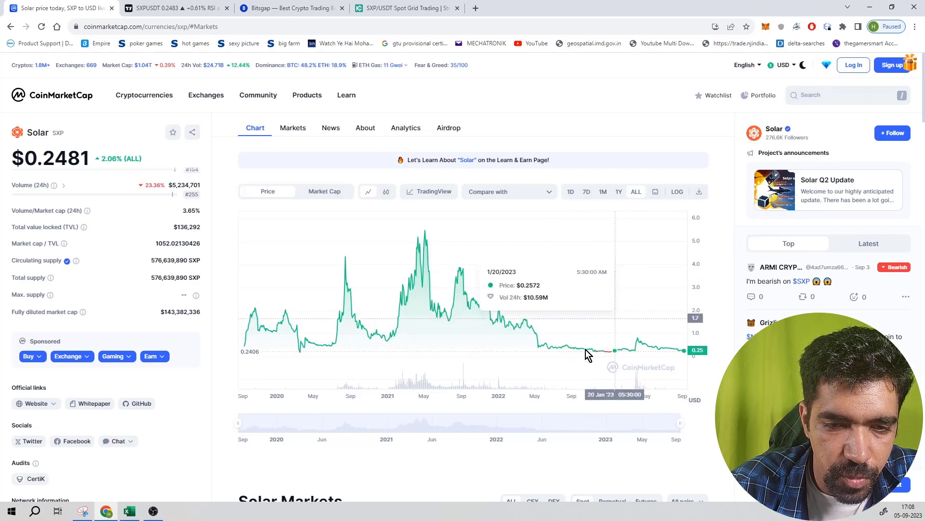
mouse_move(542, 324)
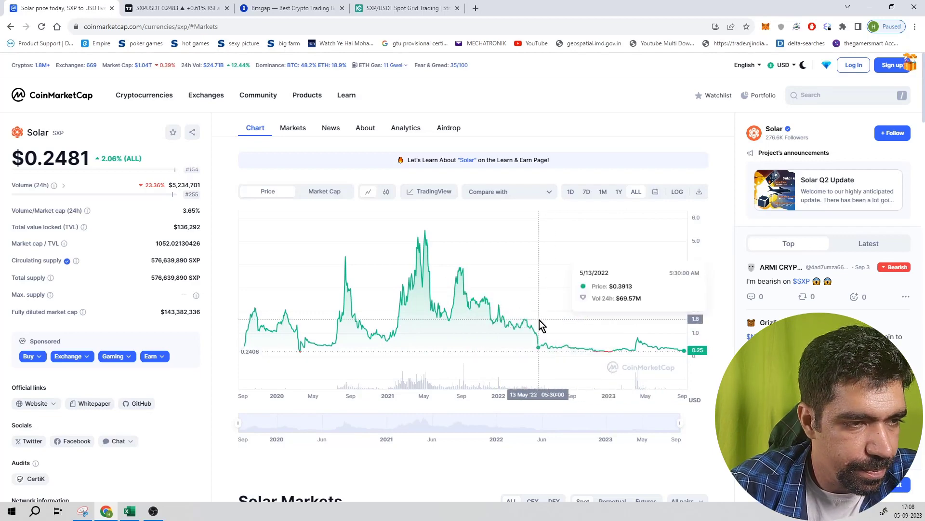
scroll("down", 3)
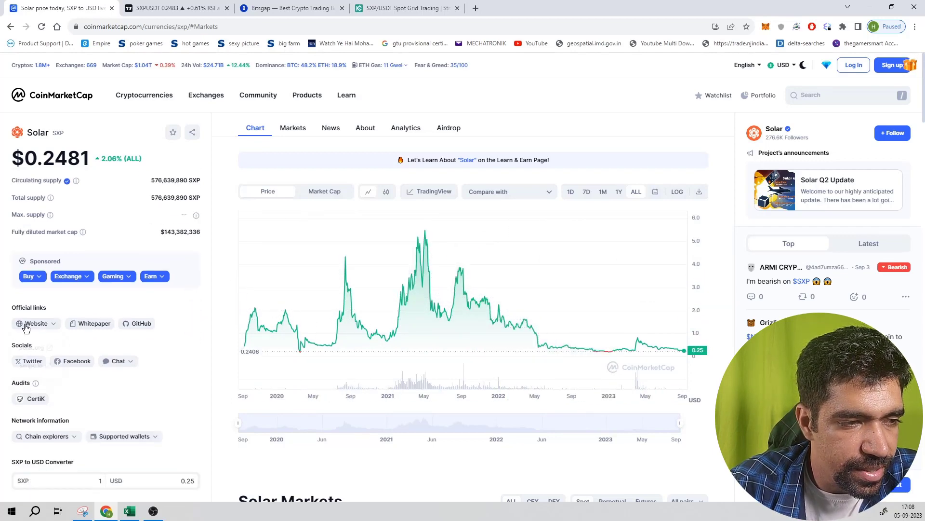
mouse_move(63, 335)
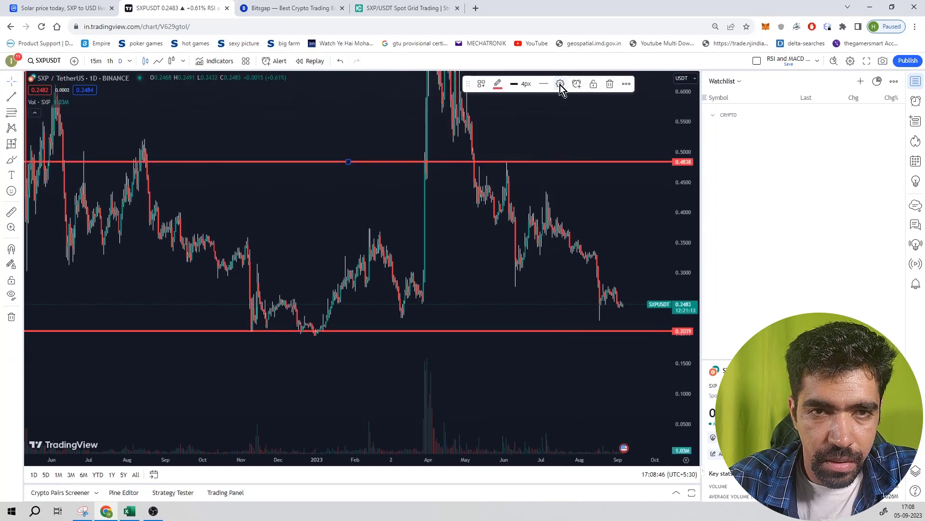
- Fix the lower SXP level at 0.20 and move the long position's stop up to it
left_click(560, 83)
type("0.2000")
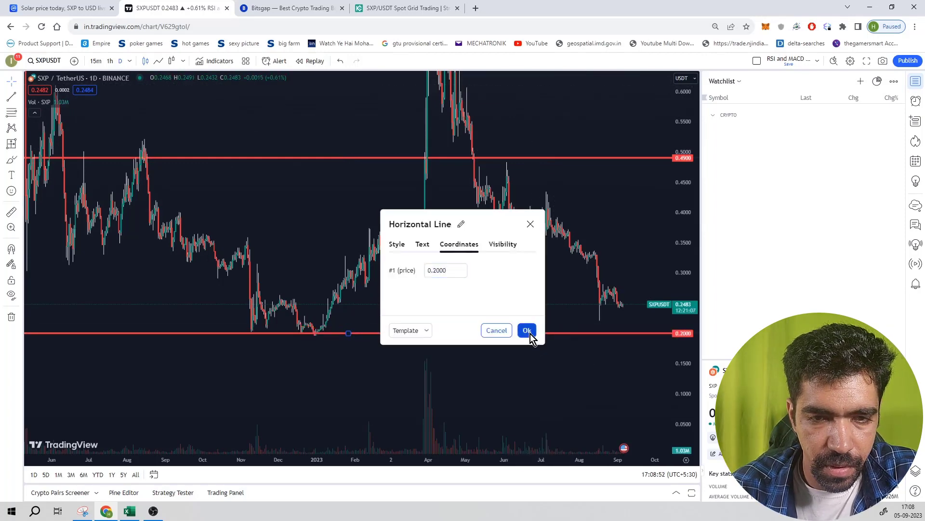
left_click(526, 329)
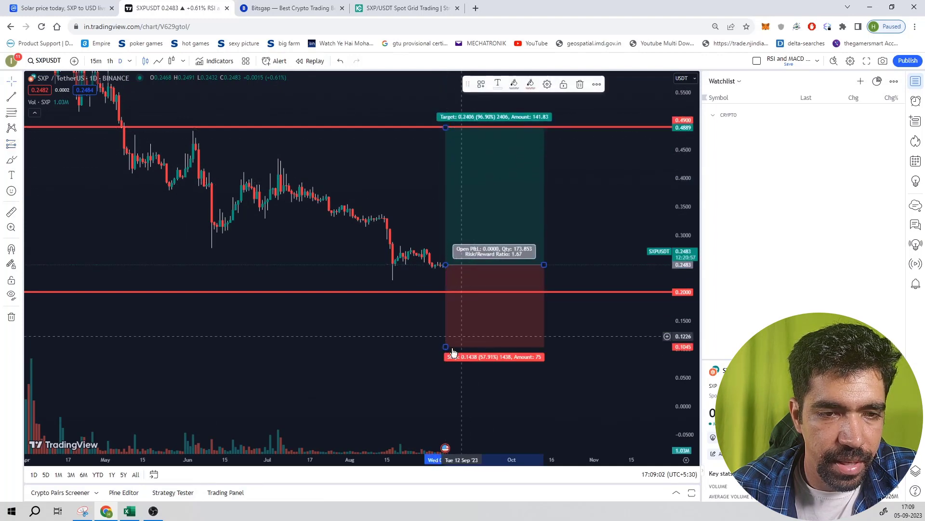
left_click_drag(445, 346, 456, 290)
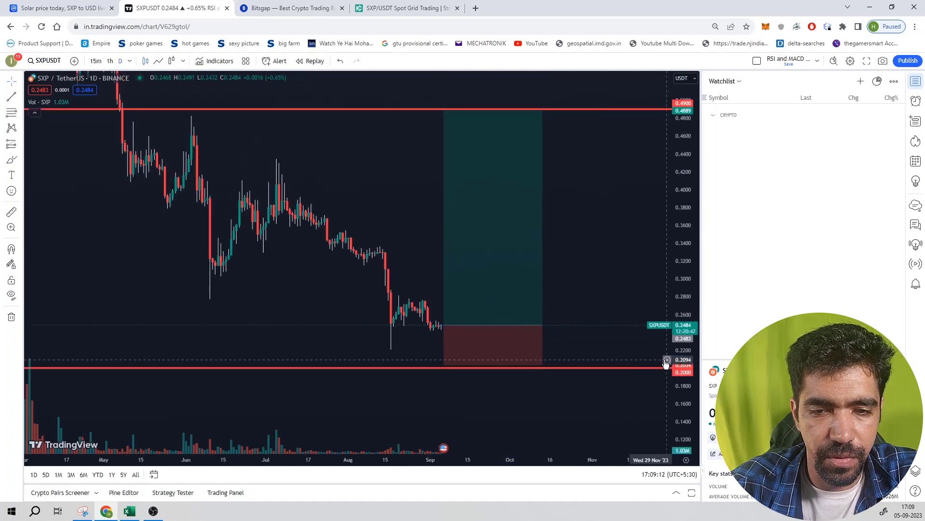
mouse_move(563, 324)
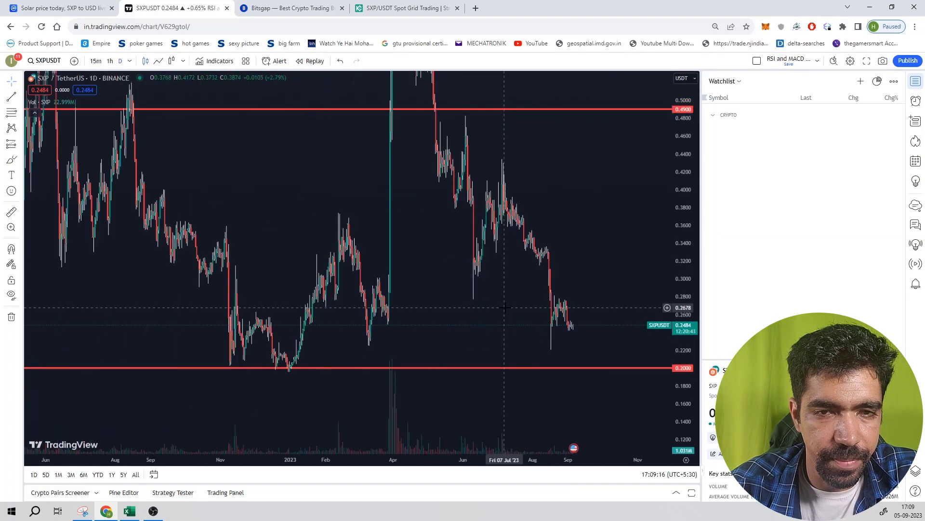
- Create a Bitsgap spot GRID bot for SXP/USDT with 100 USDT and a manual 0.2–0.49 range
left_click(289, 9)
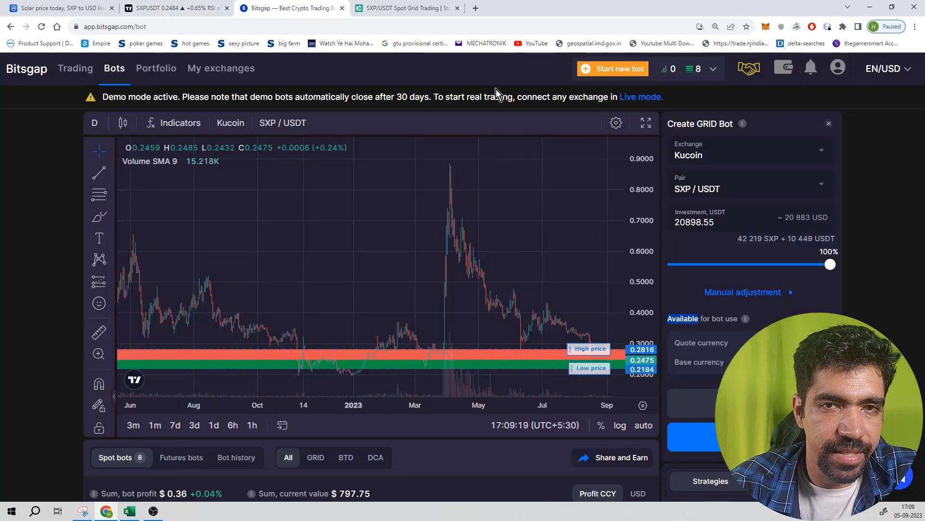
left_click(174, 10)
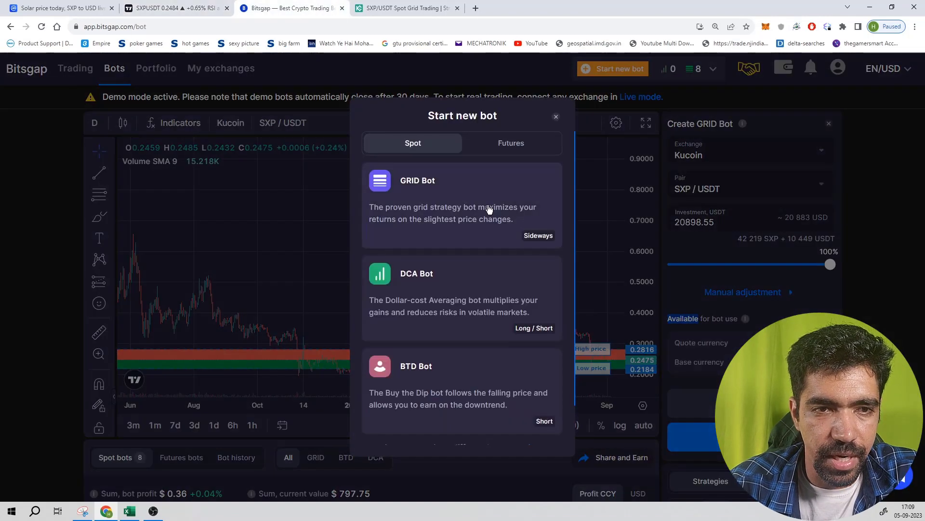
left_click(557, 117)
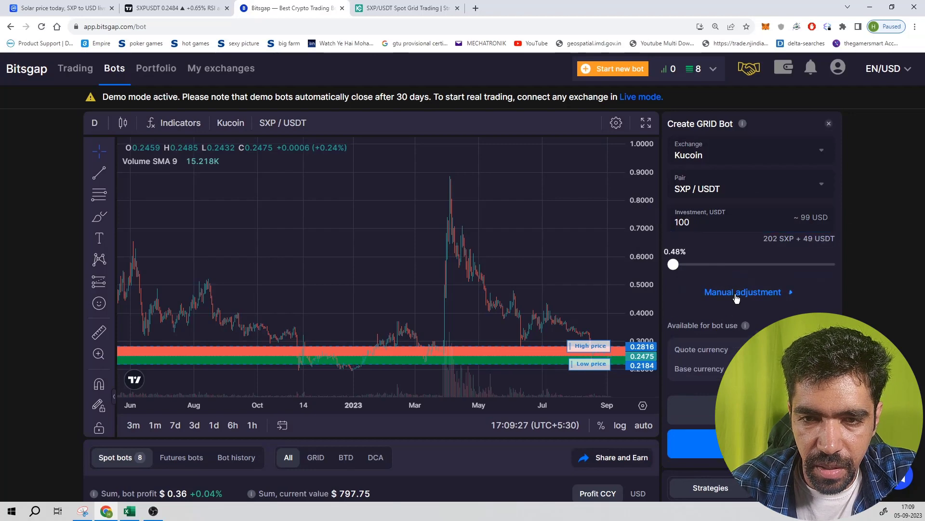
left_click(742, 292)
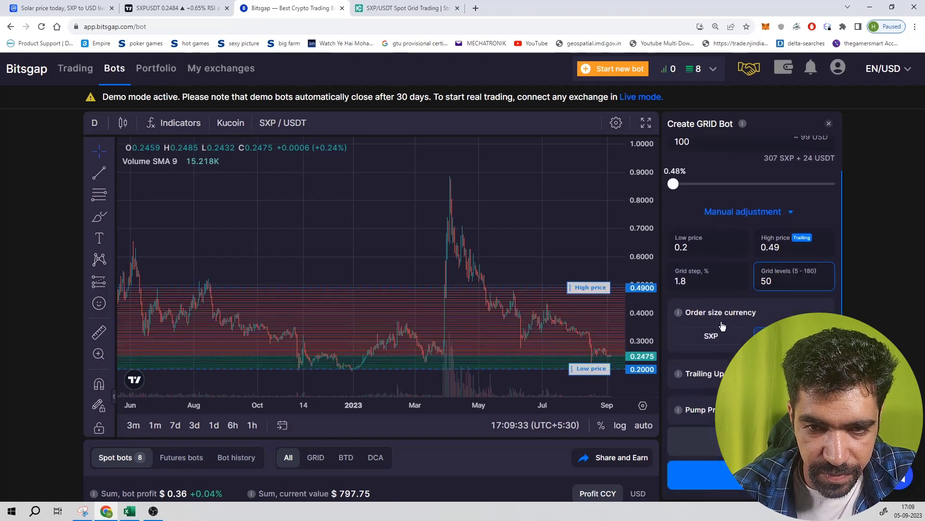
type("10")
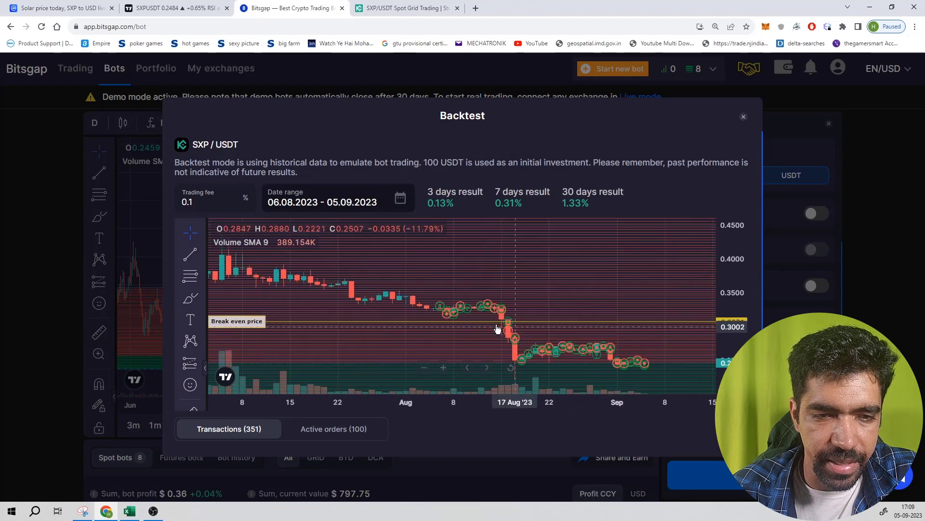
mouse_move(494, 342)
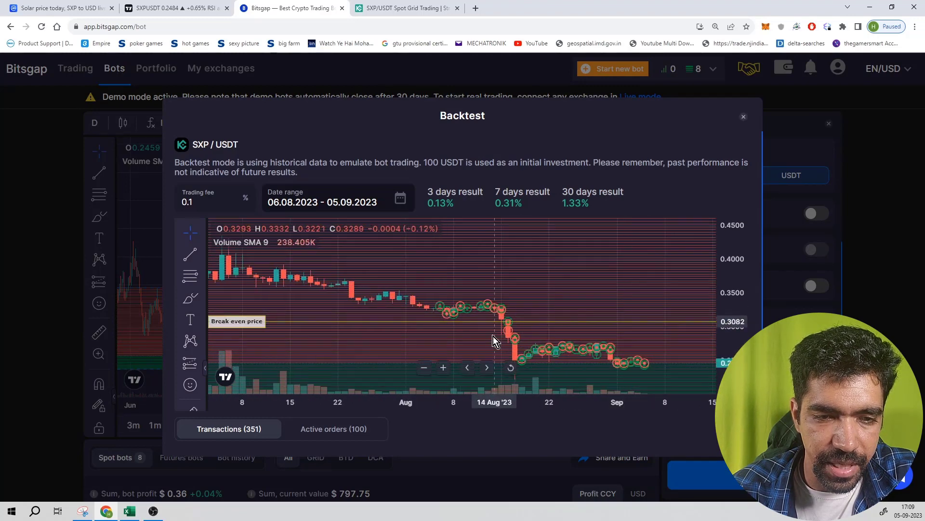
- Close the backtest results and start the SXP/USDT grid bot
left_click(744, 116)
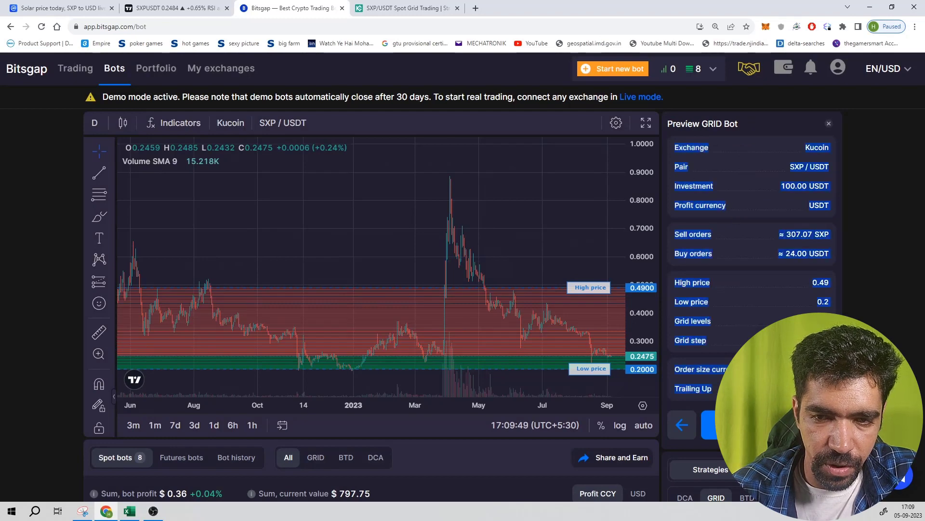
left_click(714, 425)
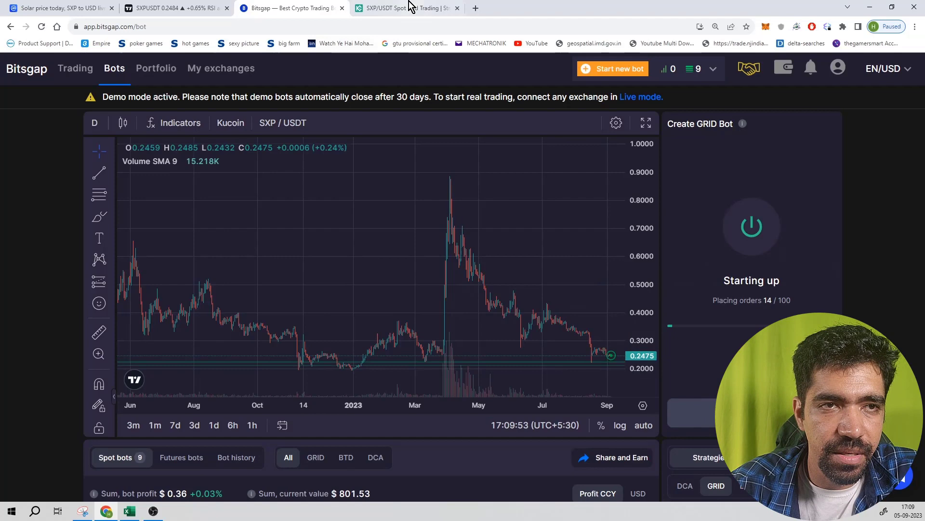
- Enter KuCoin custom spot grid values: low 0.2, high 0.49, 100 placed orders
left_click(406, 7)
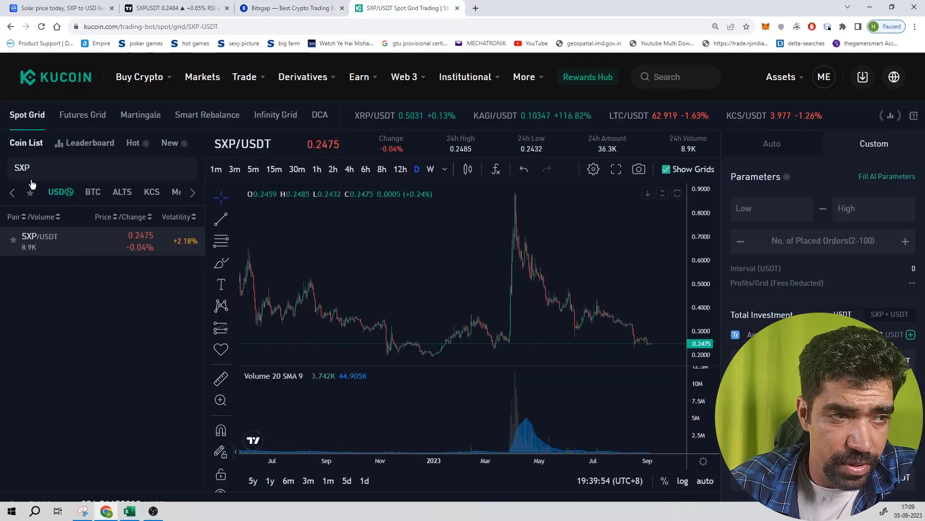
double_click(21, 168)
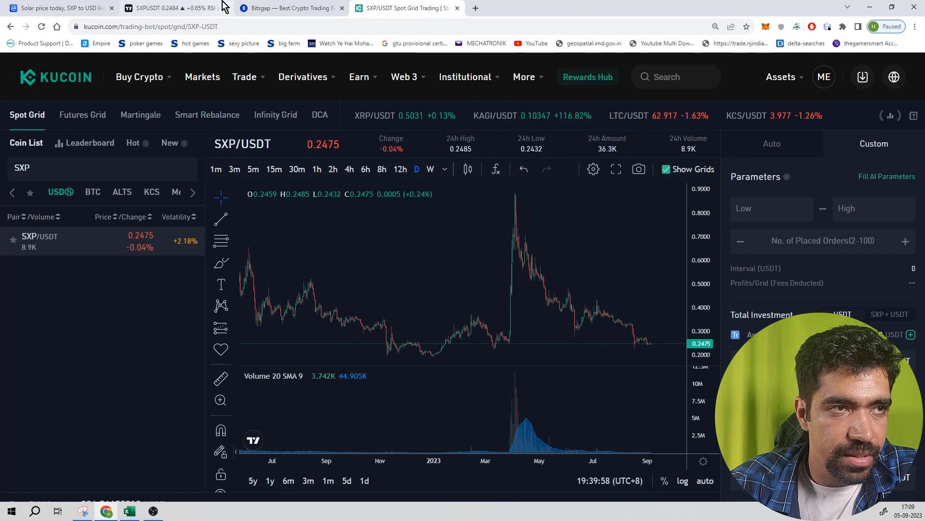
type("0.2")
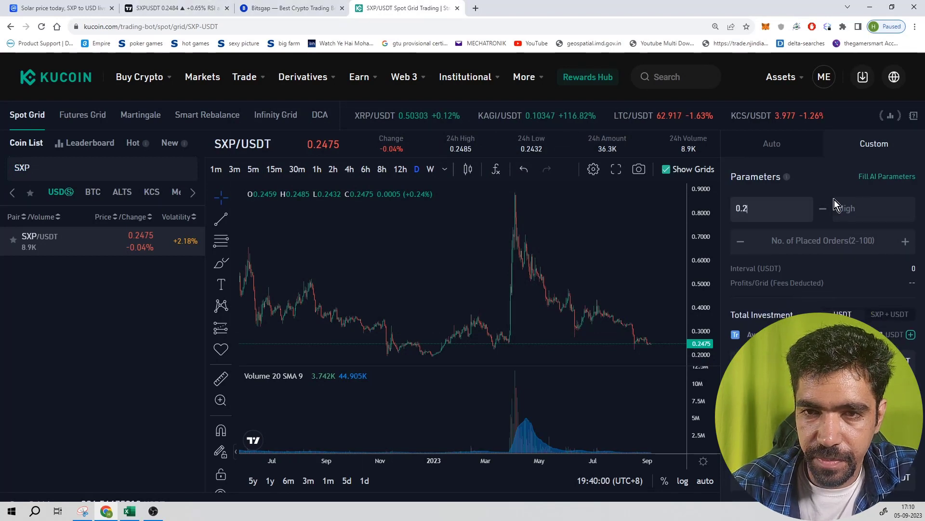
type("0.49")
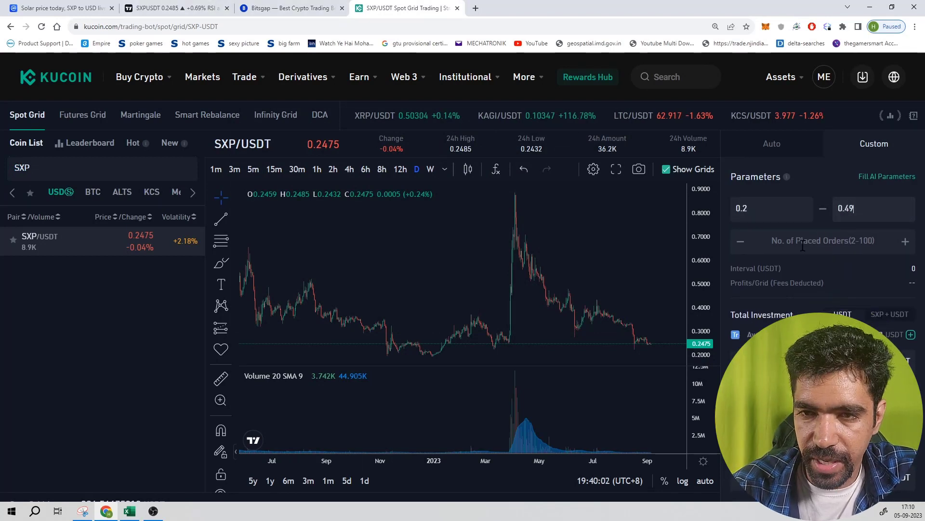
type("100")
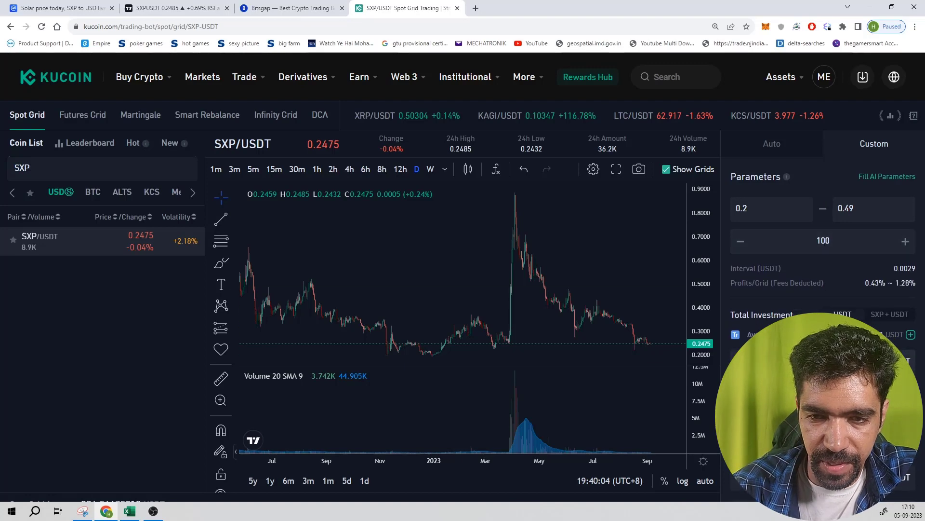
scroll("down", 3)
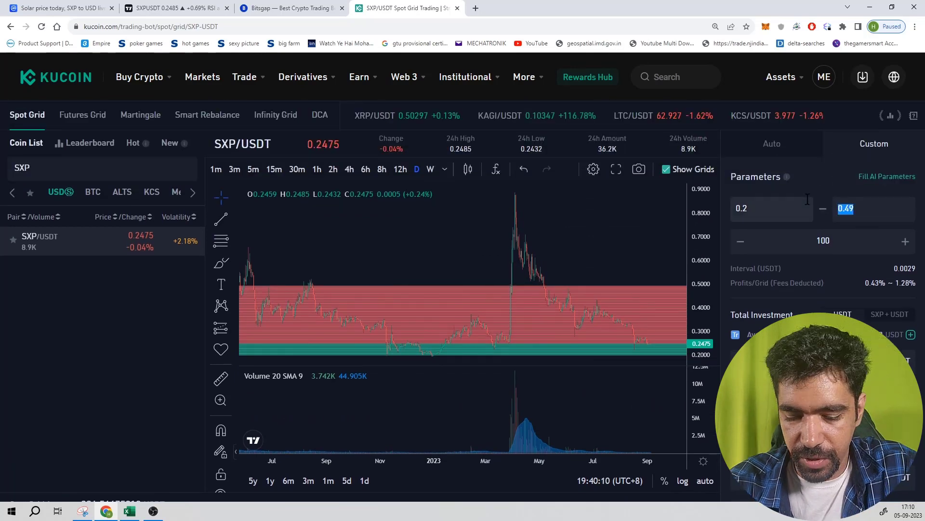
scroll("down", 3)
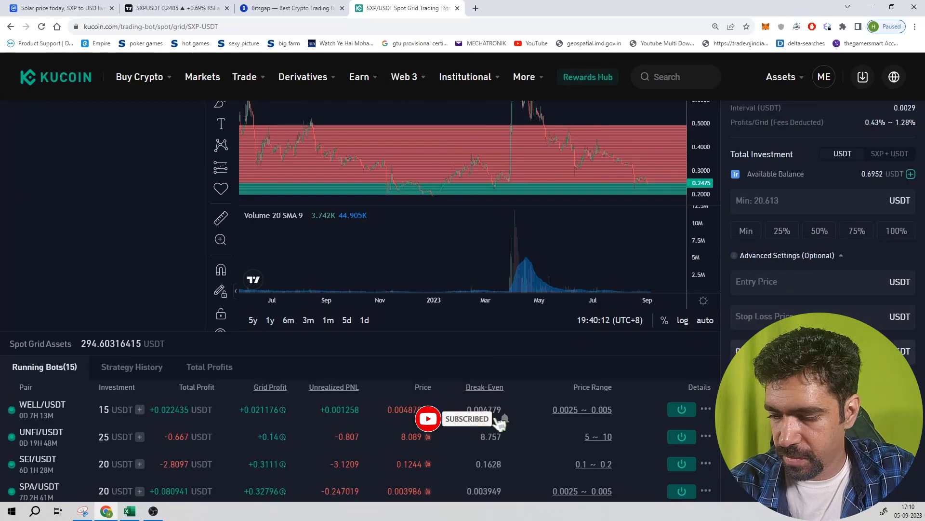